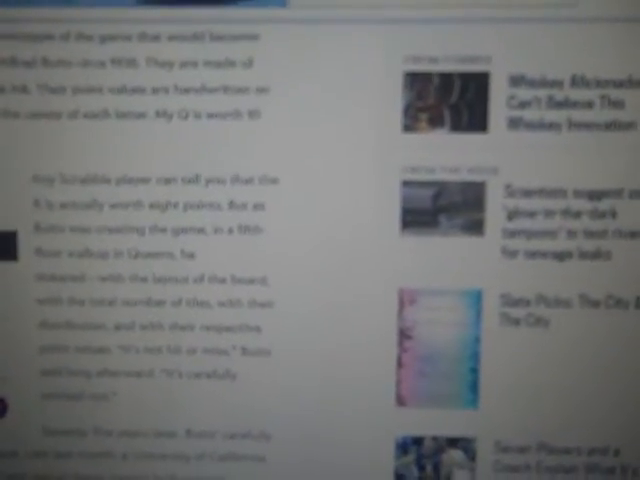
scroll(down, 3)
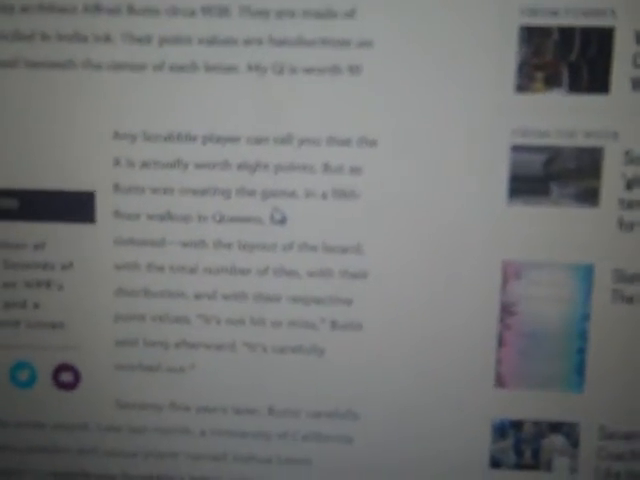